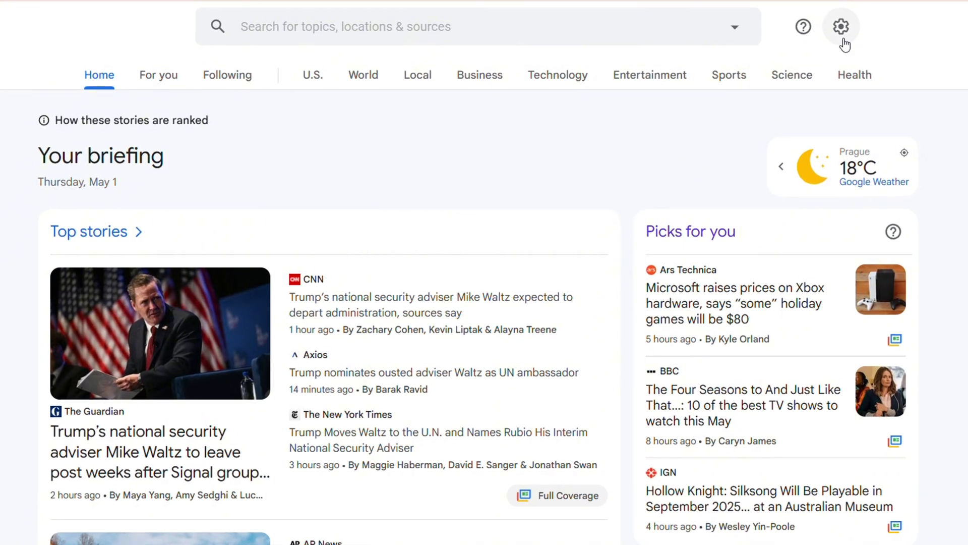
Open the Google News settings gear menu showing Language & region: English (United States)
{"action": "left_click", "coordinate": [841, 27]}
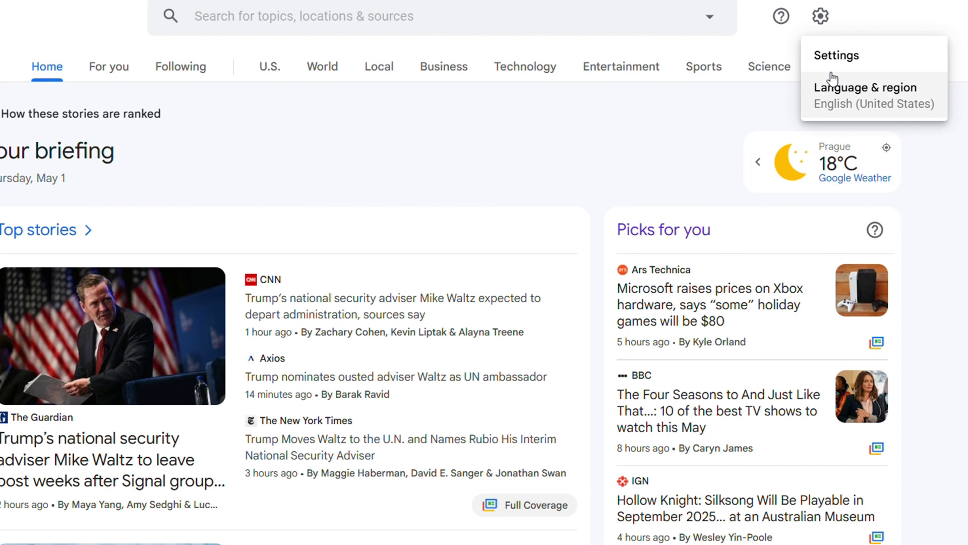
{"action": "mouse_move", "coordinate": [827, 126]}
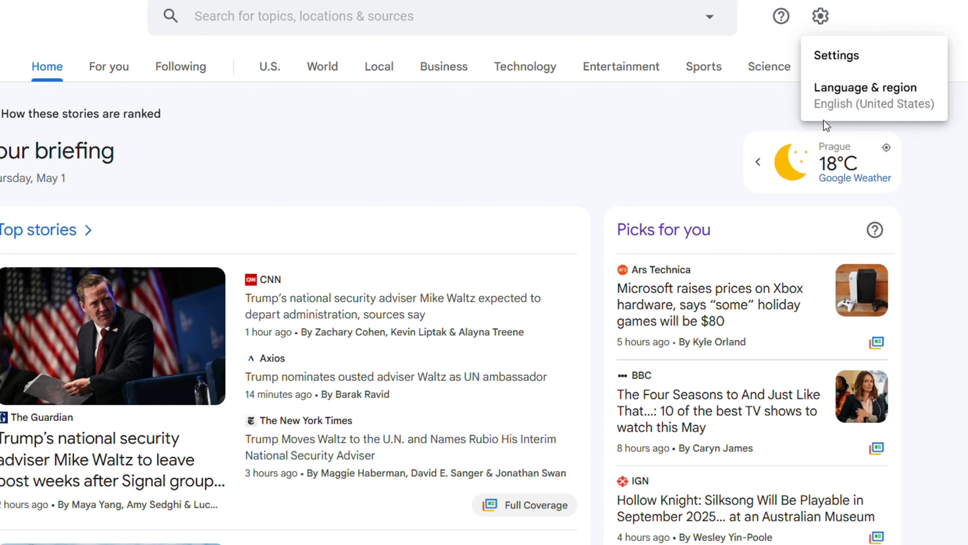
{"action": "mouse_move", "coordinate": [962, 100]}
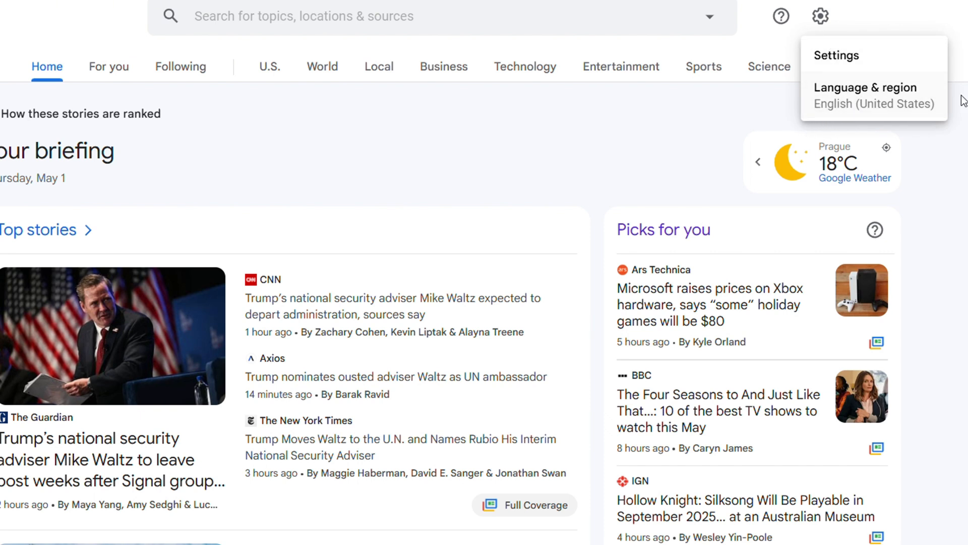
Set Language & region to English (Canada) and apply the update
{"action": "left_click", "coordinate": [867, 87]}
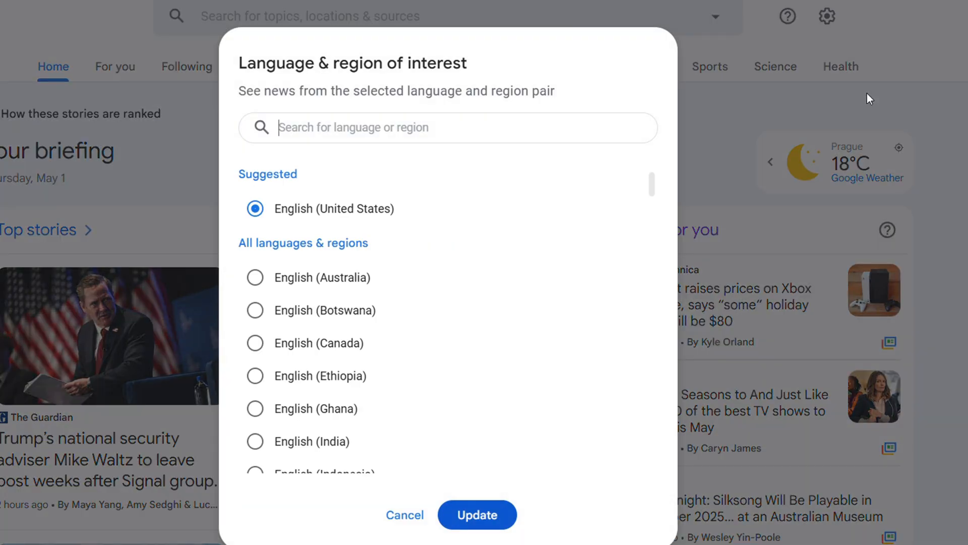
{"action": "scroll", "scroll_direction": "down", "scroll_amount": 3}
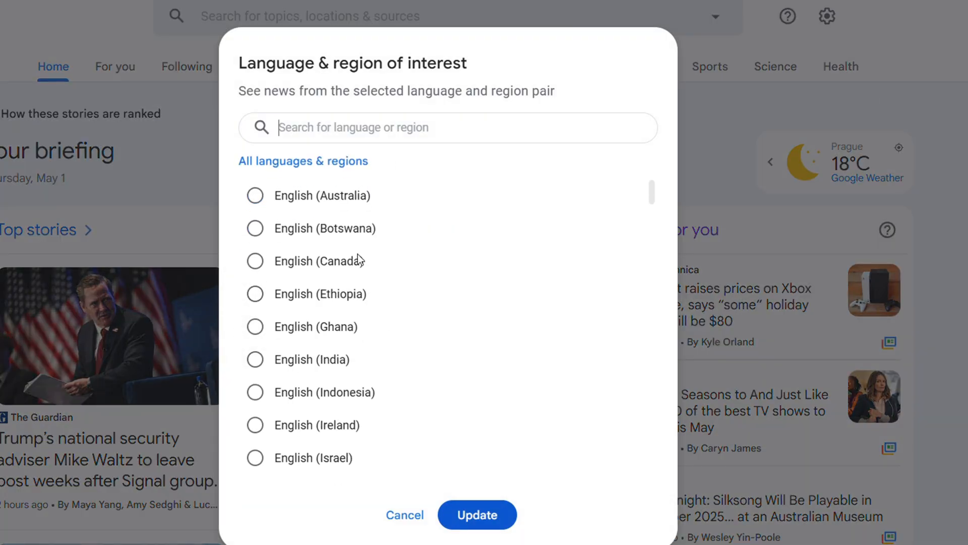
{"action": "left_click", "coordinate": [254, 261]}
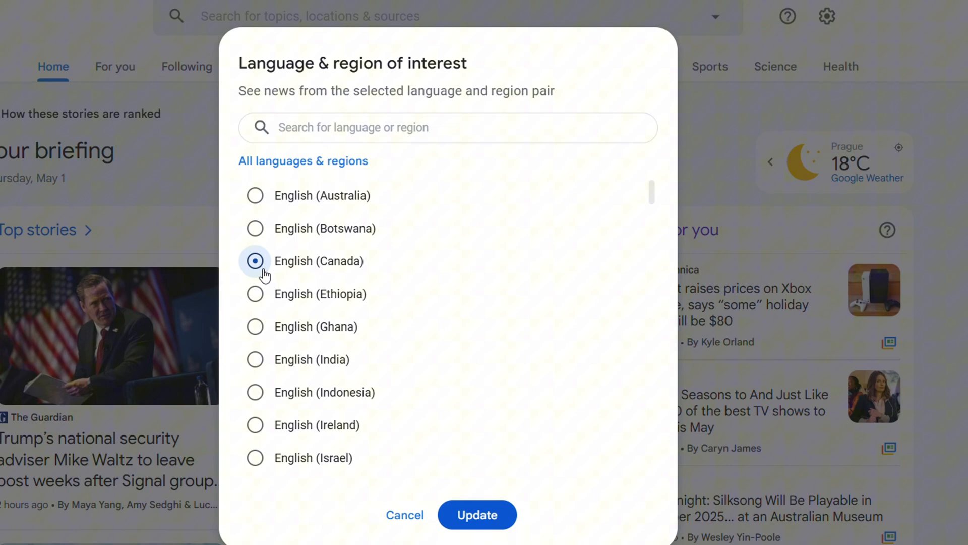
{"action": "left_click", "coordinate": [476, 515]}
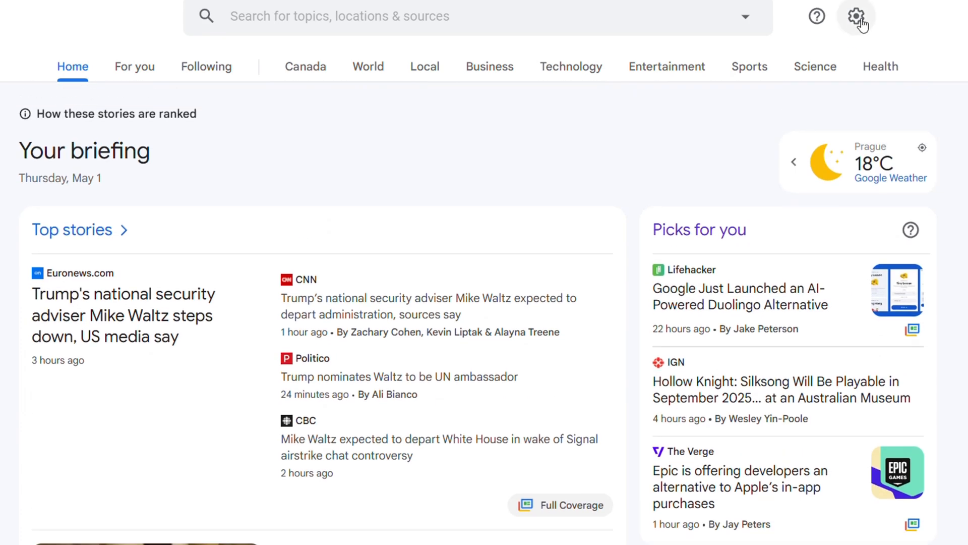
Search language choices for 'cze' and apply Čeština (Česko)
{"action": "left_click", "coordinate": [856, 17]}
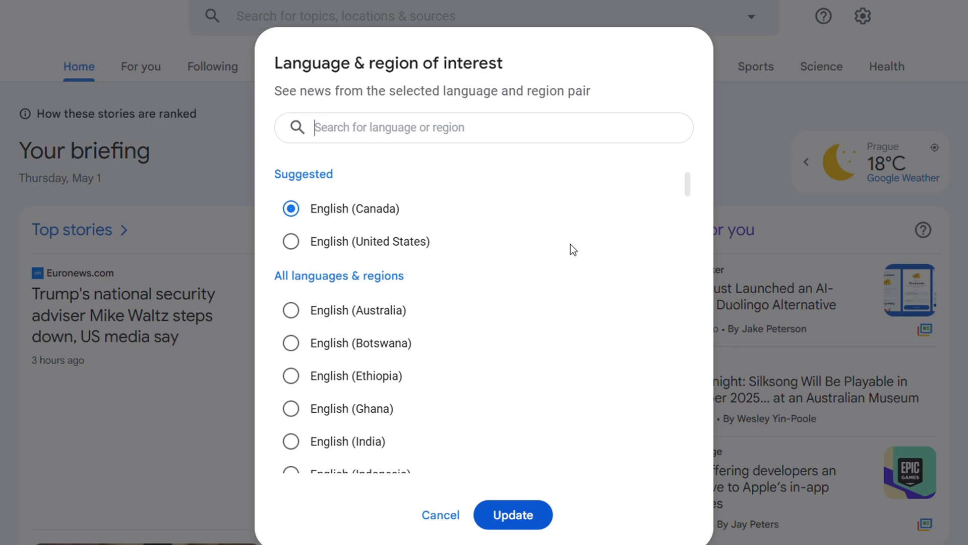
{"action": "type", "text": "cze"}
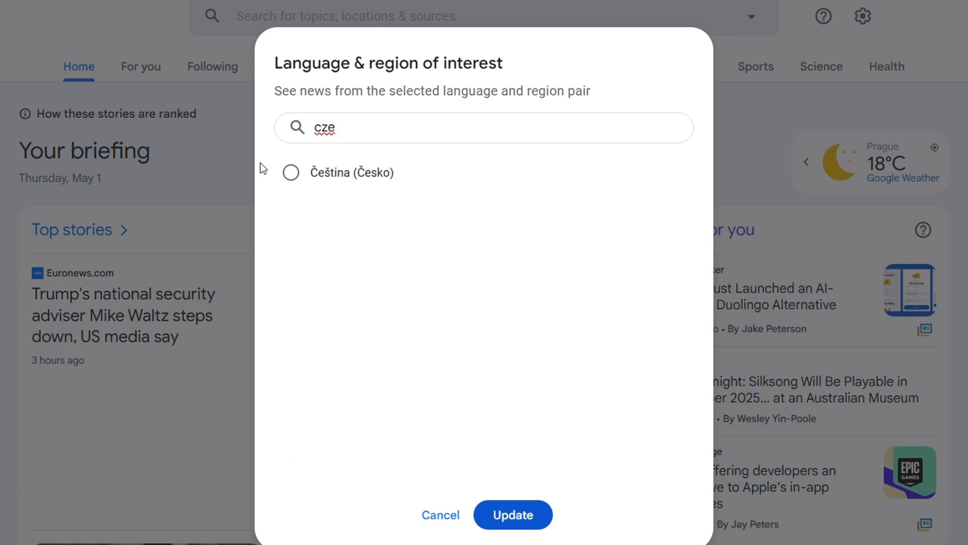
{"action": "left_click", "coordinate": [440, 515]}
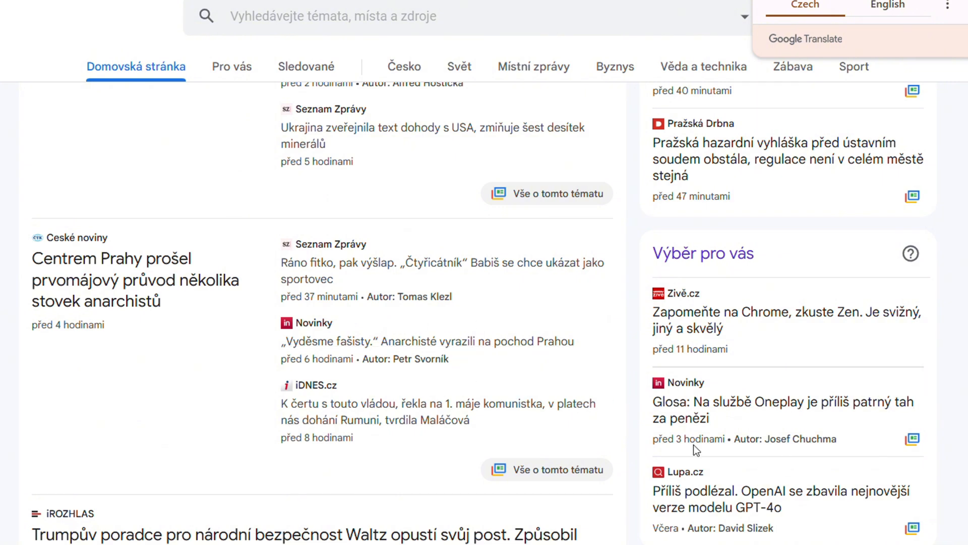
{"action": "mouse_move", "coordinate": [505, 277]}
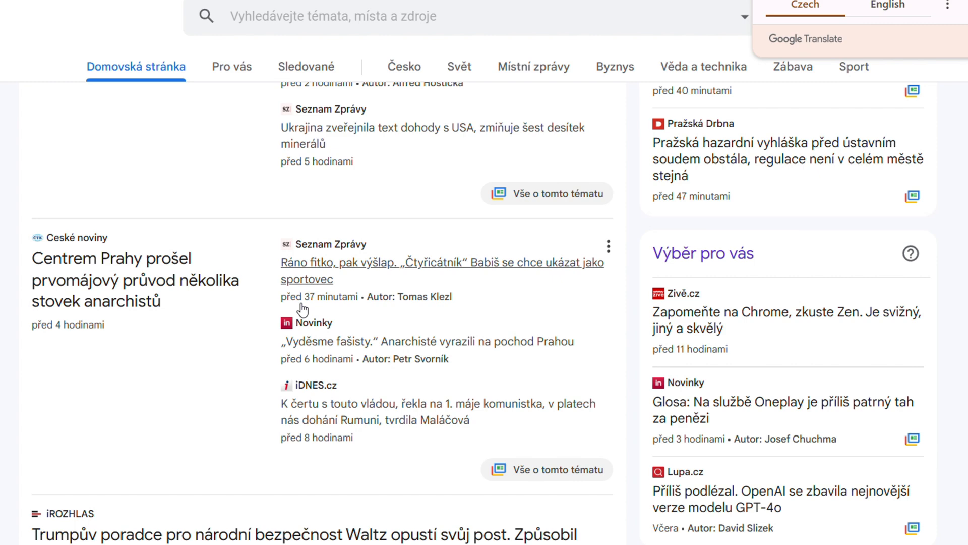
{"action": "scroll", "scroll_direction": "down", "scroll_amount": 3}
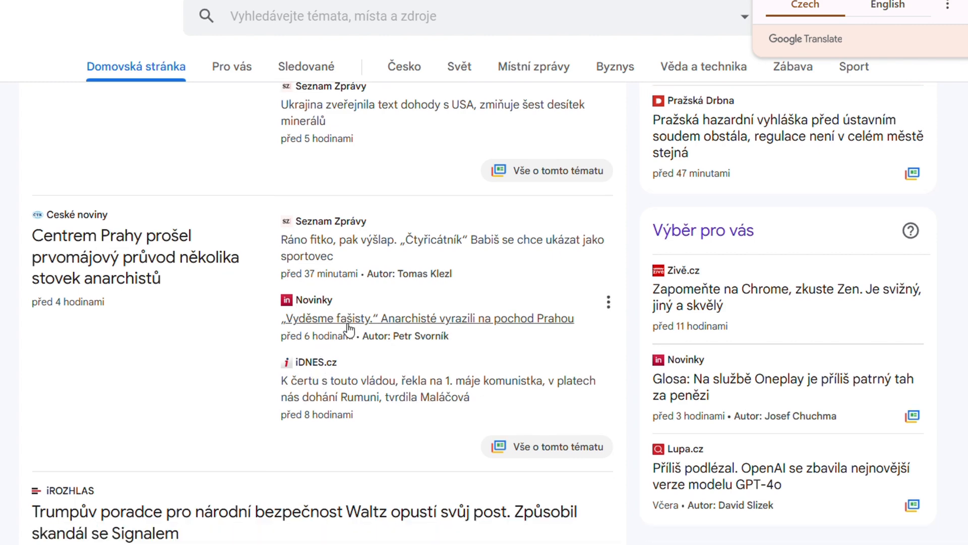
{"action": "scroll", "scroll_direction": "down", "scroll_amount": 3}
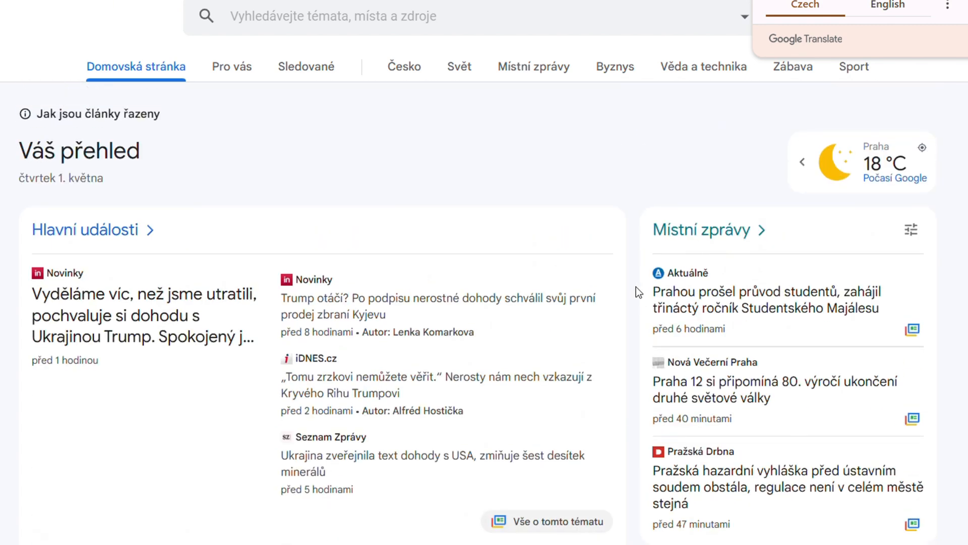
{"action": "mouse_move", "coordinate": [925, 35]}
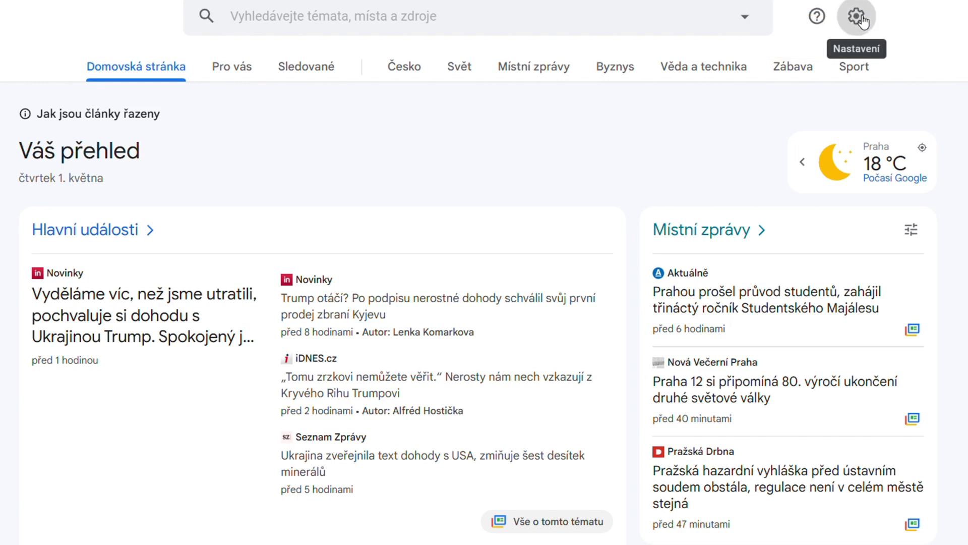
Reopen Jazyk a oblast to confirm Čeština (Česko) is the current choice
{"action": "left_click", "coordinate": [856, 17]}
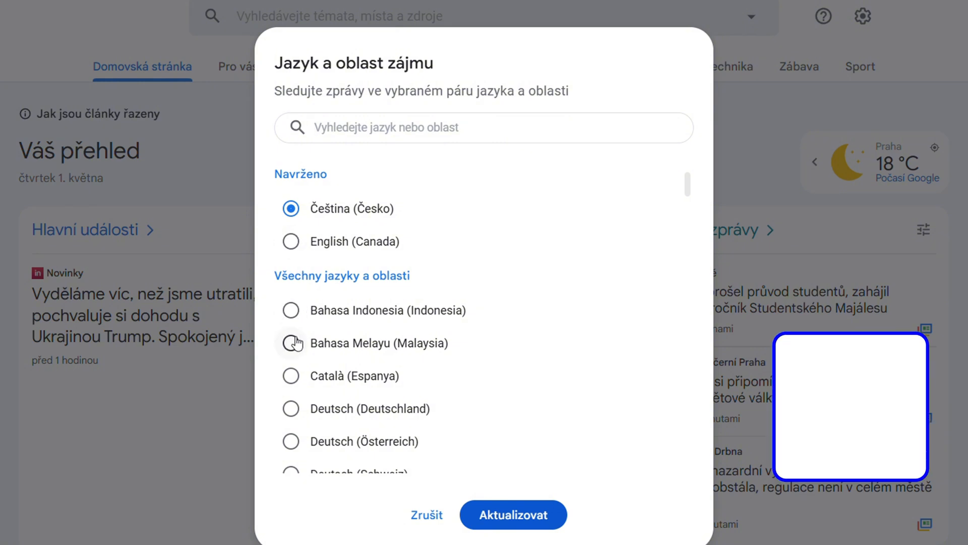
{"action": "mouse_move", "coordinate": [303, 231]}
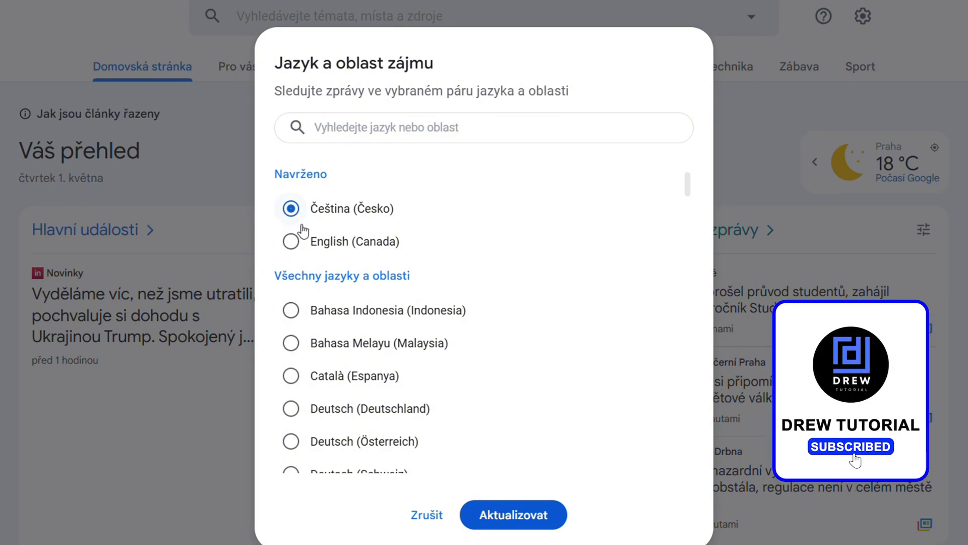